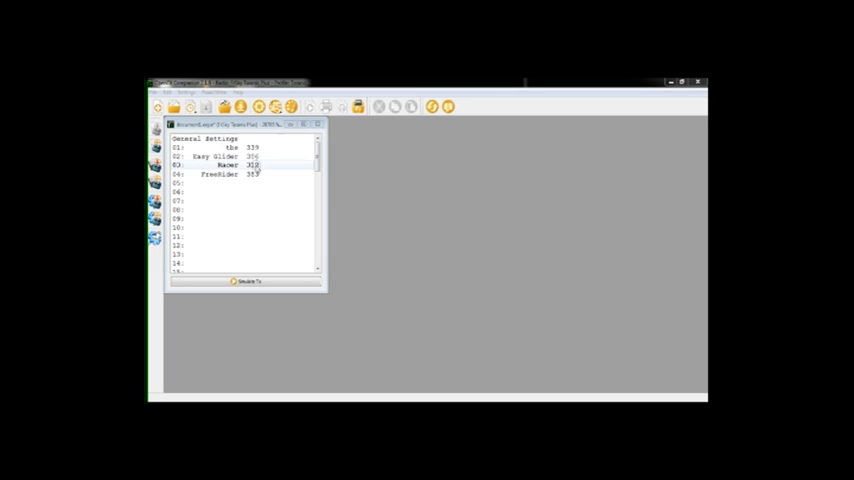
- Select the Taranis model in the radio's model list and bring up its Edit Model dialog on Setup
click(240, 164)
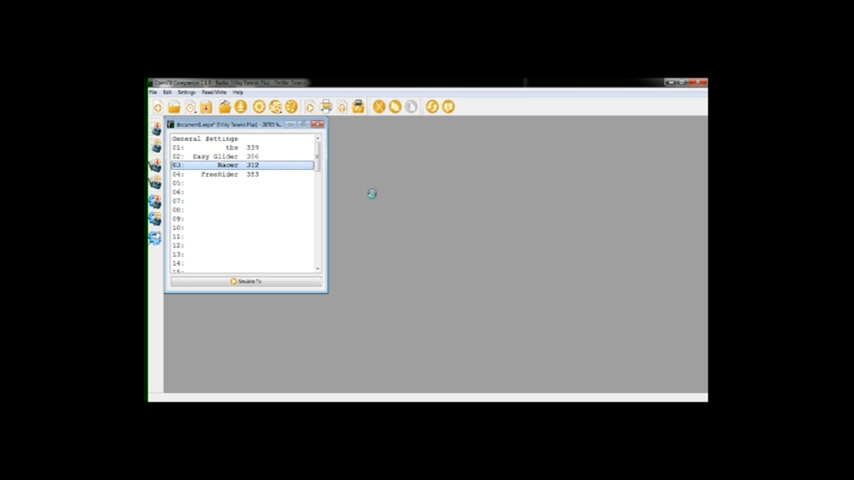
double_click(216, 164)
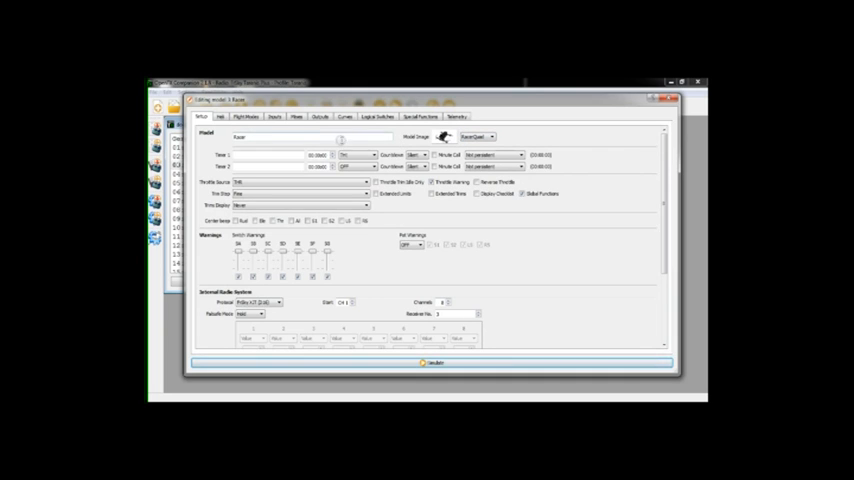
- Review the model's Inputs, then Mixes, then Outputs with channel limits, direction and curves
click(276, 116)
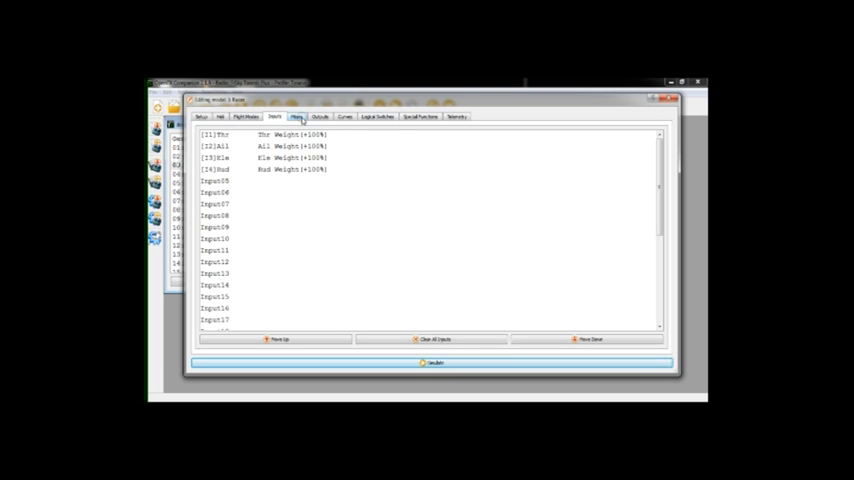
click(296, 116)
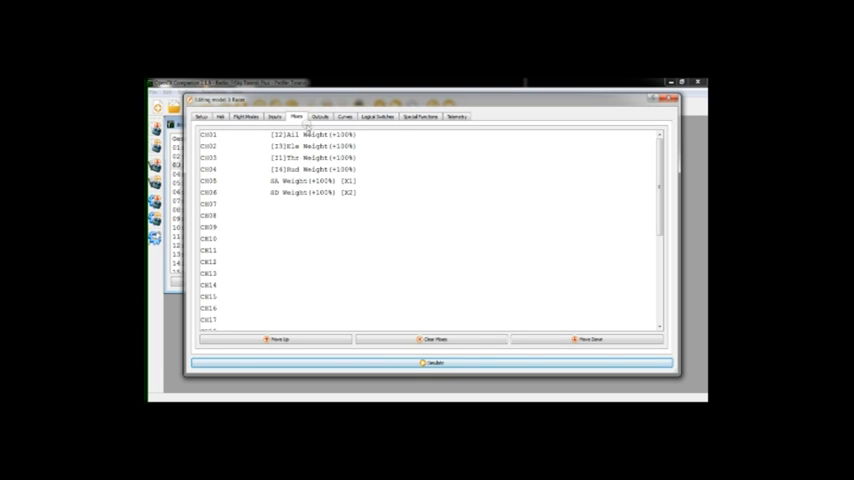
mouse_move(310, 172)
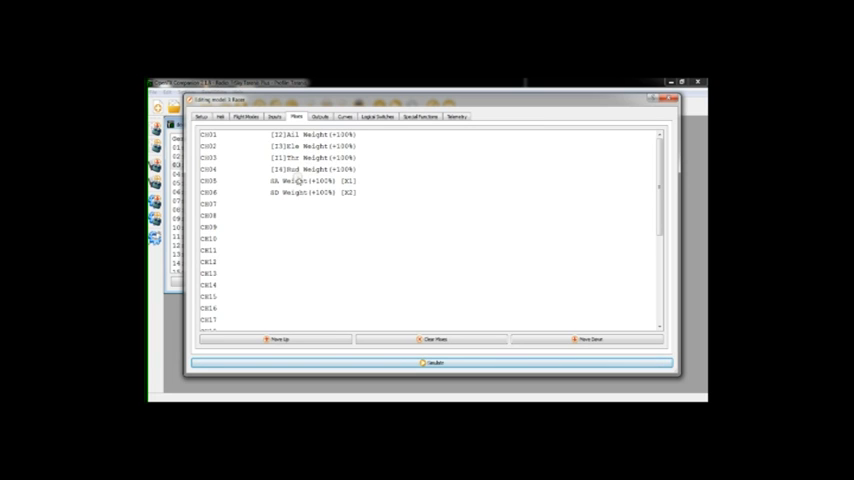
click(300, 180)
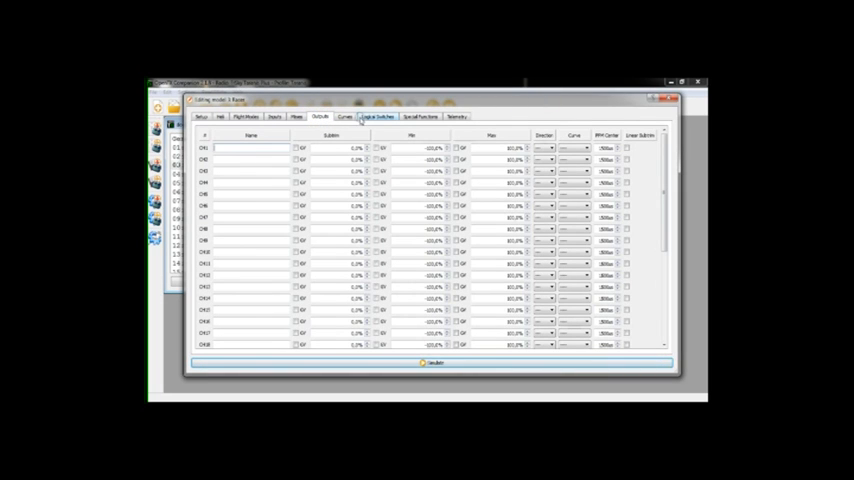
- Show the Special Functions list with each entry's switch, action and parameters
click(420, 116)
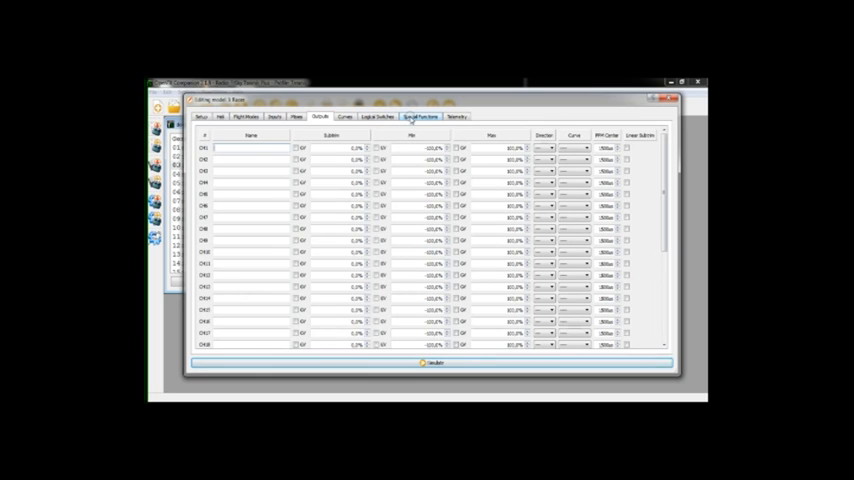
click(420, 116)
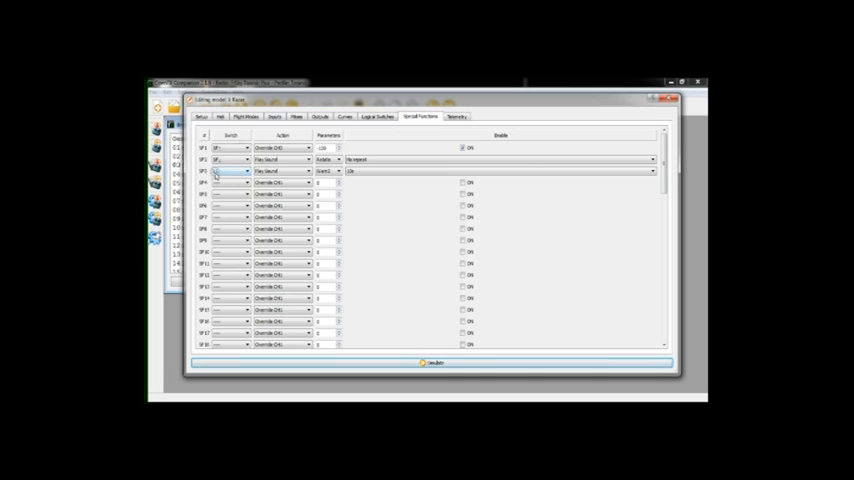
- Show the Logical Switches table with functions, operands, AND switch, duration and delay
click(382, 116)
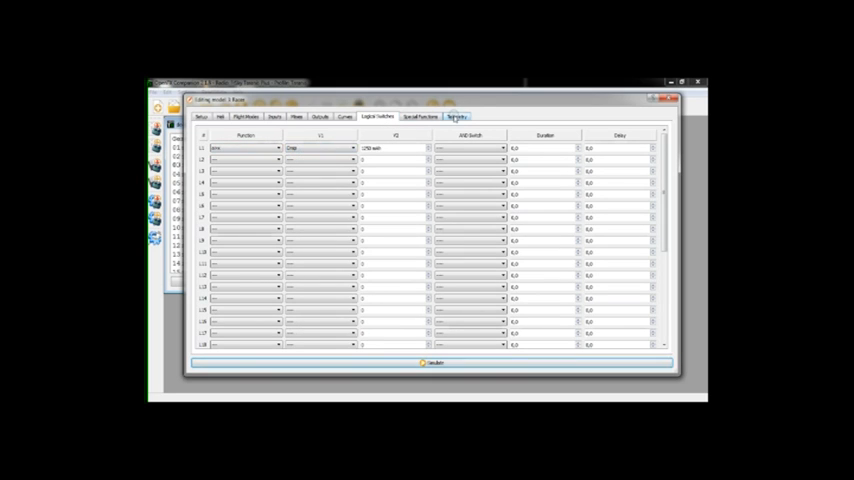
- Show the Telemetry page with analog sensor units, ratios and offsets
click(458, 116)
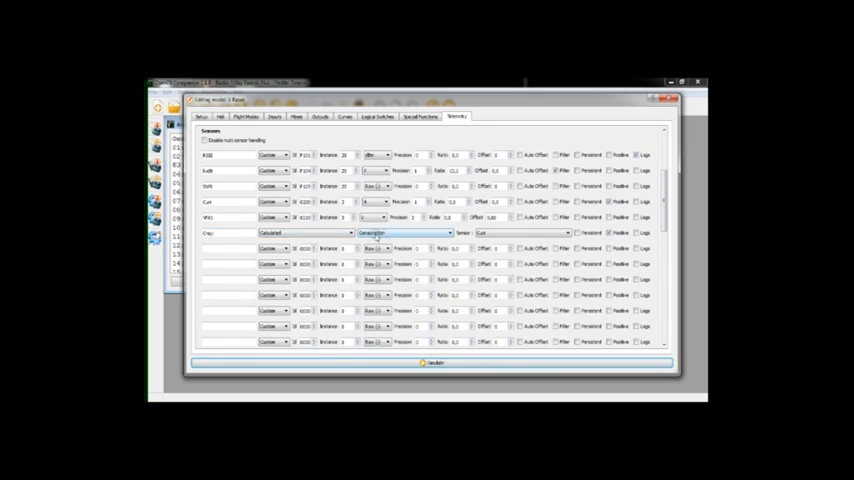